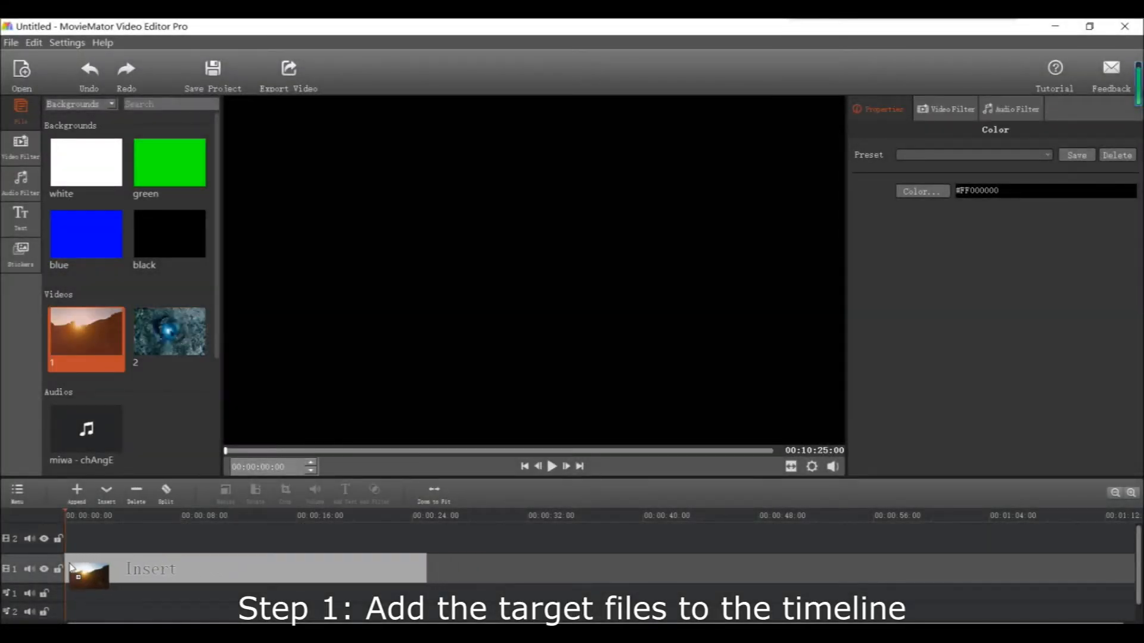
# Step: Place the desert sunset video on V1 and the underwater video on V2 above it
pyautogui.moveTo(86, 332); pyautogui.dragTo(248, 570)
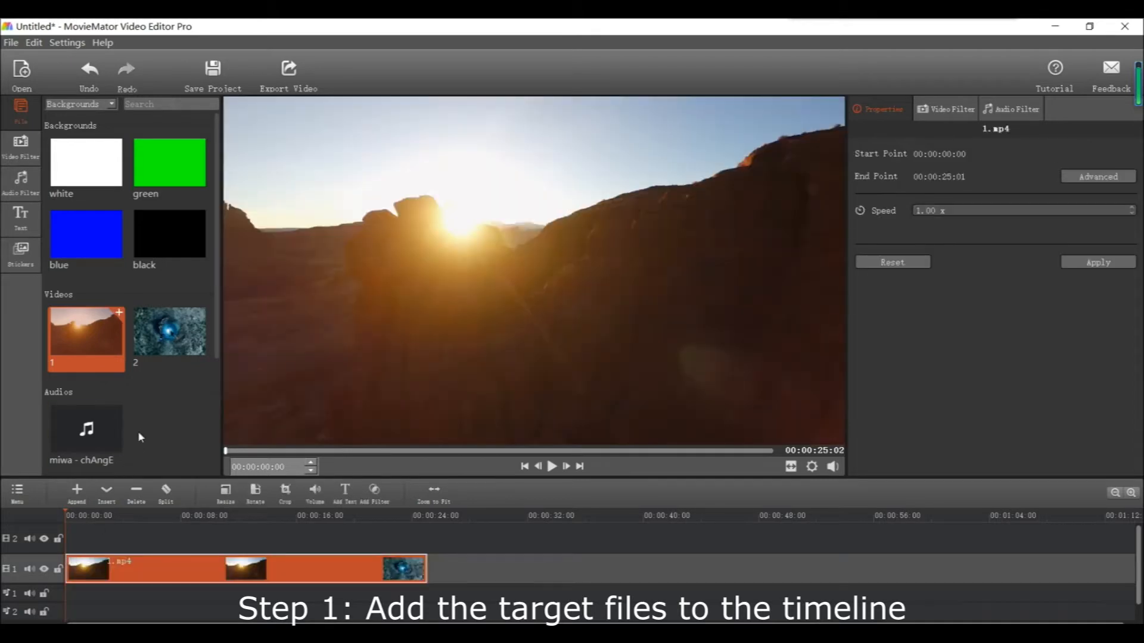
pyautogui.click(168, 331)
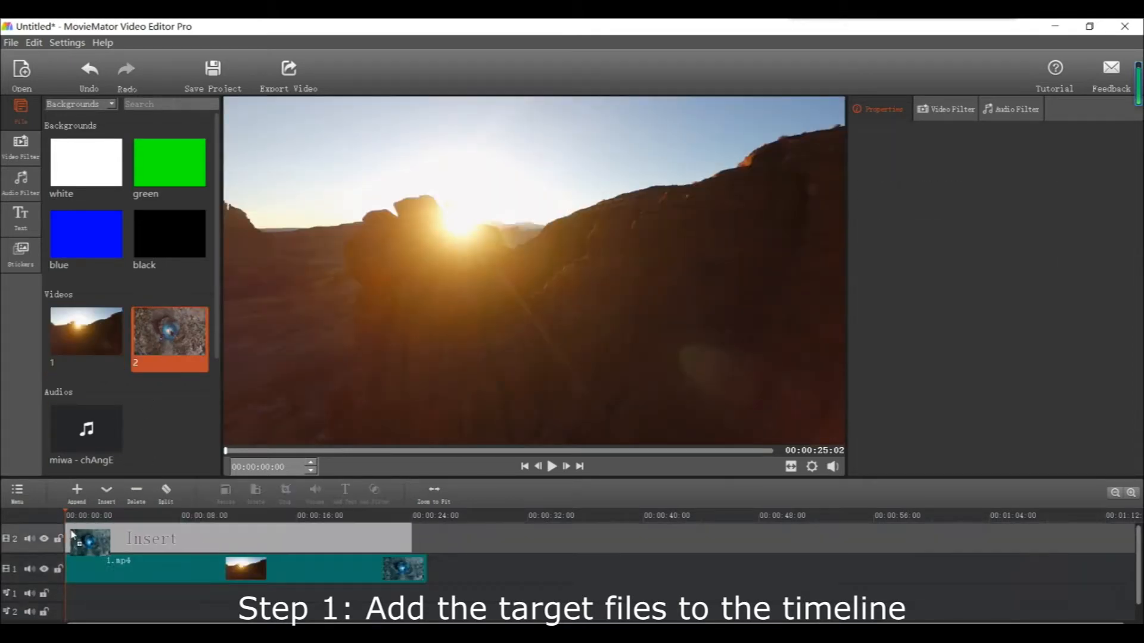
pyautogui.click(106, 492)
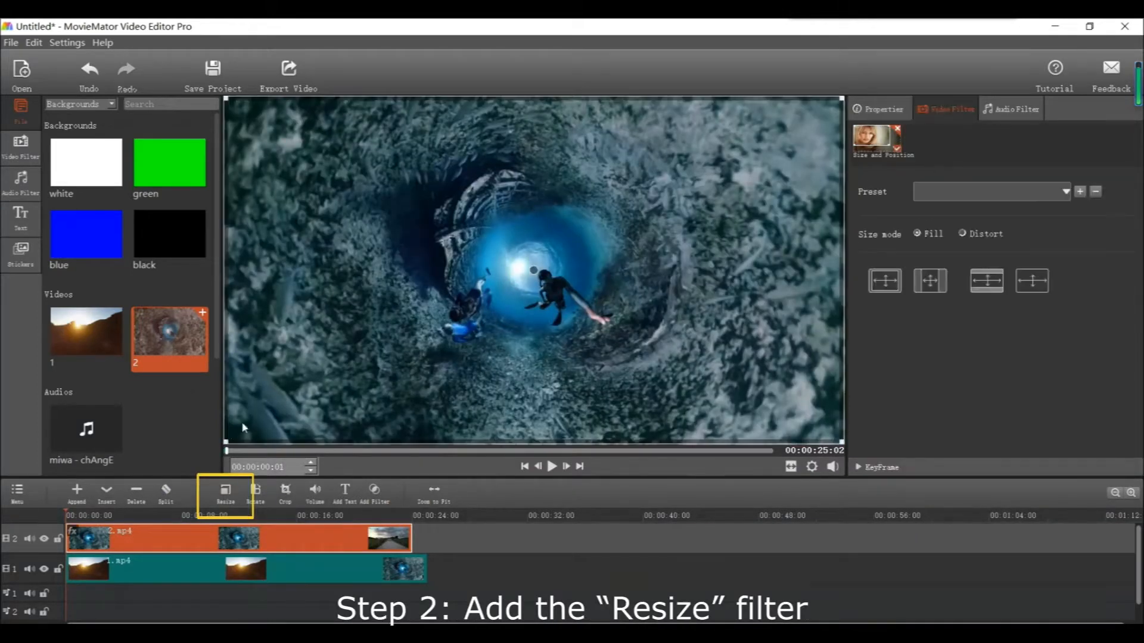
# Step: Resize the underwater clip into a small inset at the lower-right corner of the preview
pyautogui.click(226, 493)
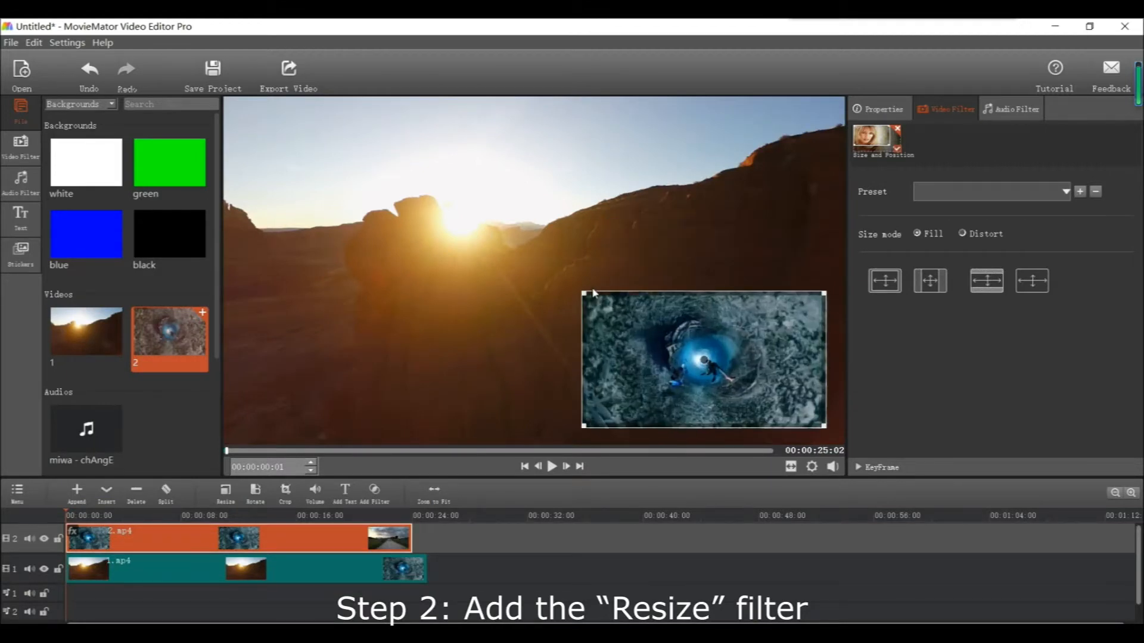
pyautogui.click(21, 145)
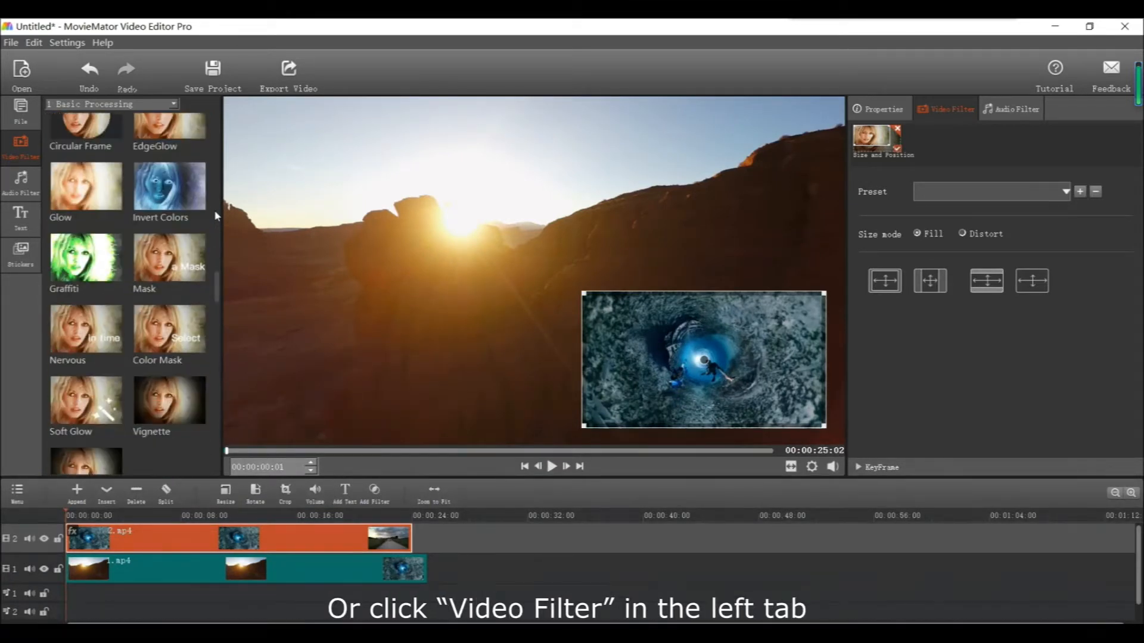
# Step: Add the Wave filter from the Distort group and show its keyframe options
pyautogui.scroll(-3)
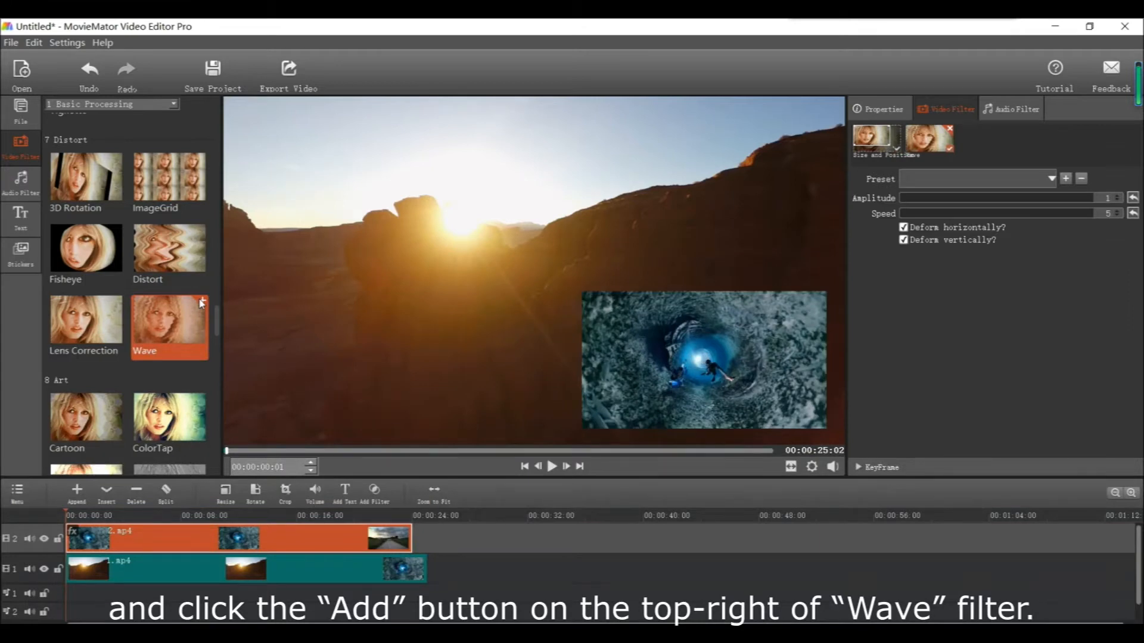
pyautogui.click(880, 467)
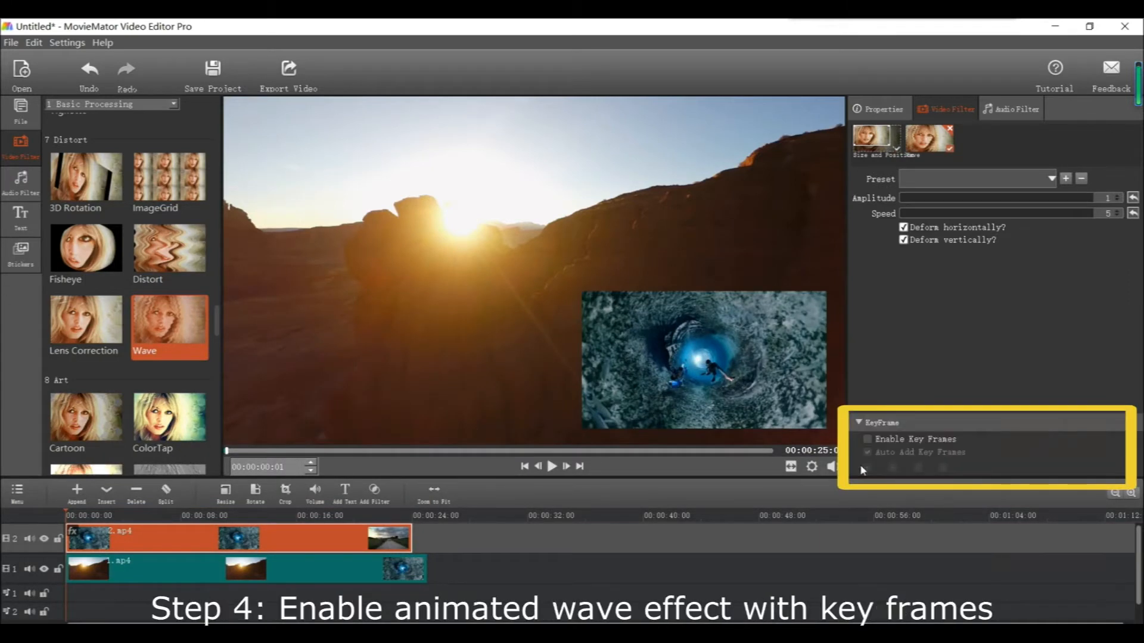
# Step: Enable keyframes for the Wave effect so amplitude reaches 77 later in the clip
pyautogui.click(867, 439)
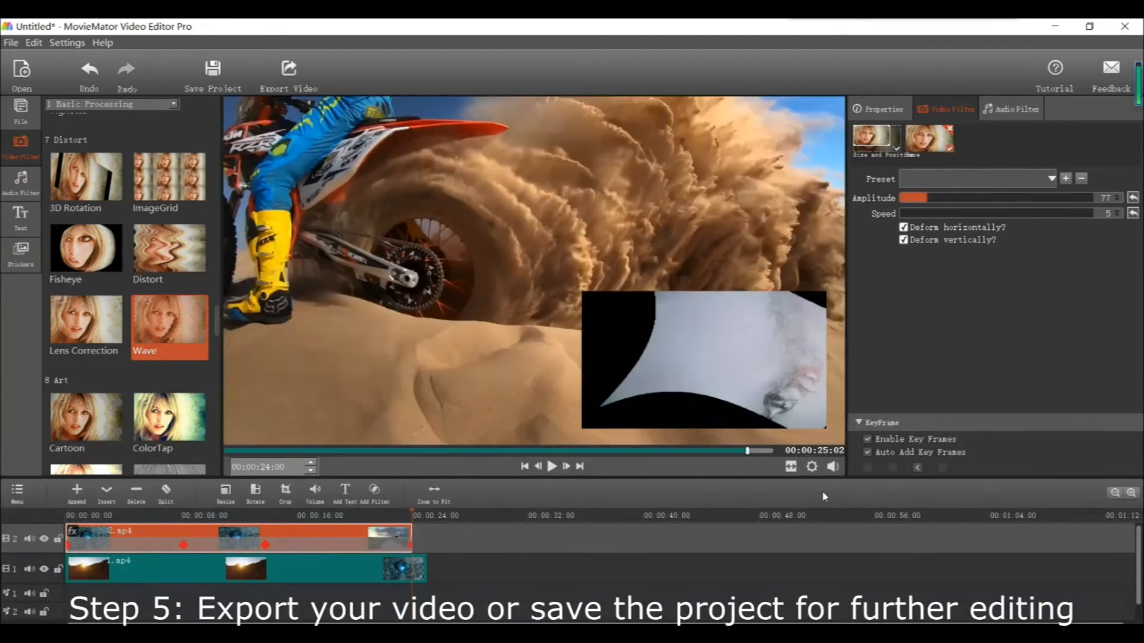
# Step: Export the project as an MP4 (H264) file, queued as pending
pyautogui.click(289, 75)
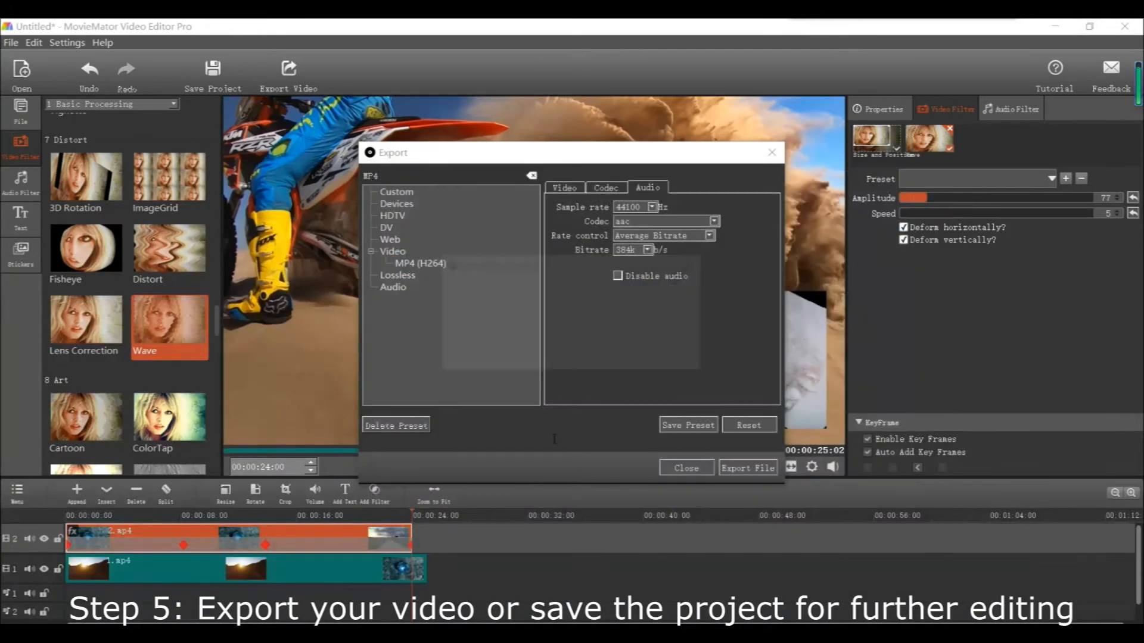
pyautogui.click(748, 467)
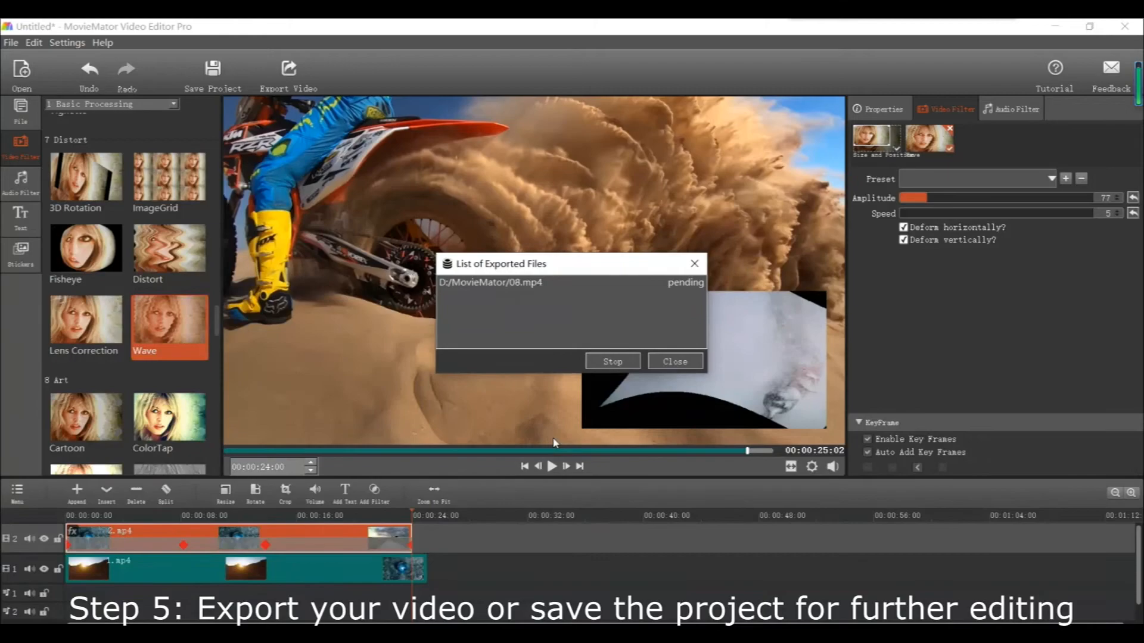